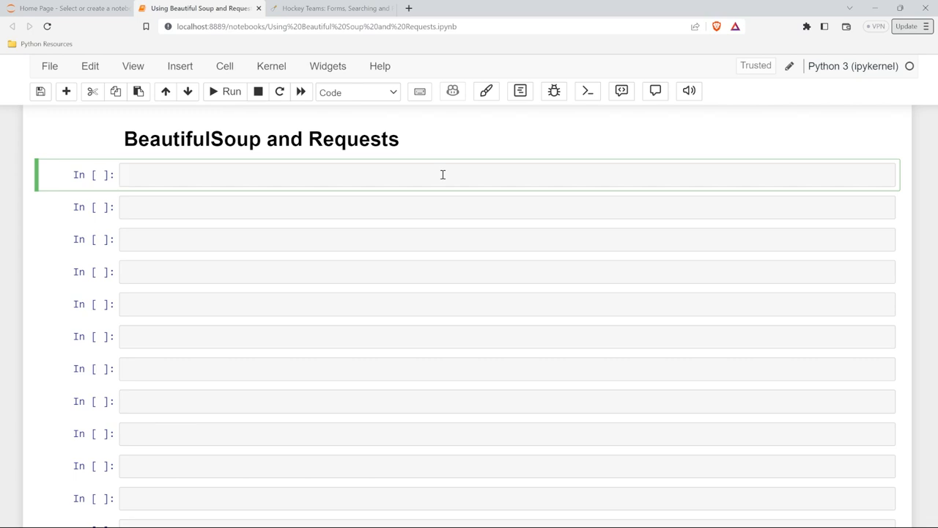
# Write 'from bs4 import BeautifulSoup' and 'import requests' in the first cell and run it.
pyautogui.click(443, 174)
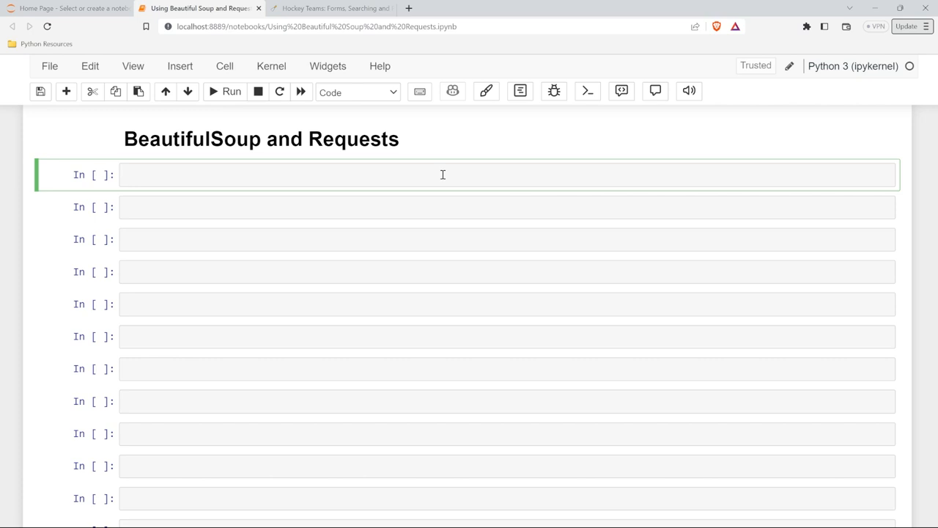
pyautogui.write('from bs')
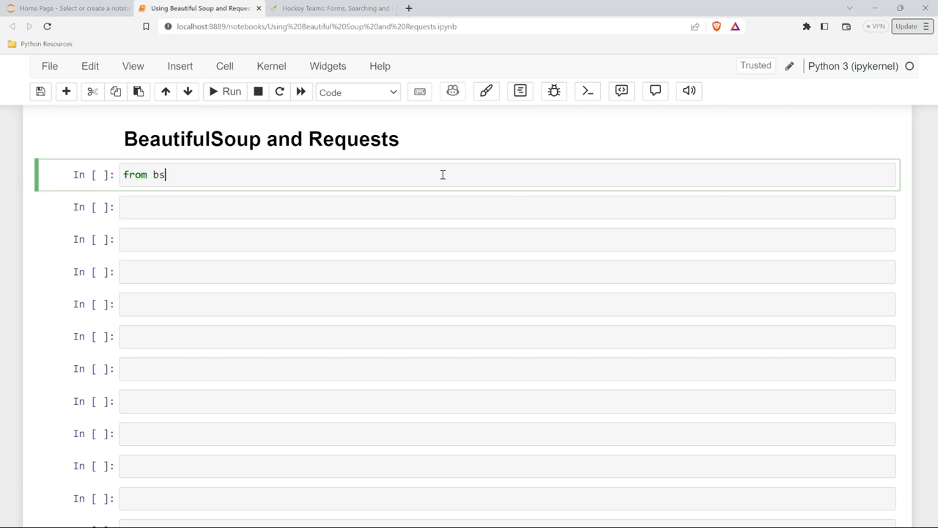
pyautogui.write('4')
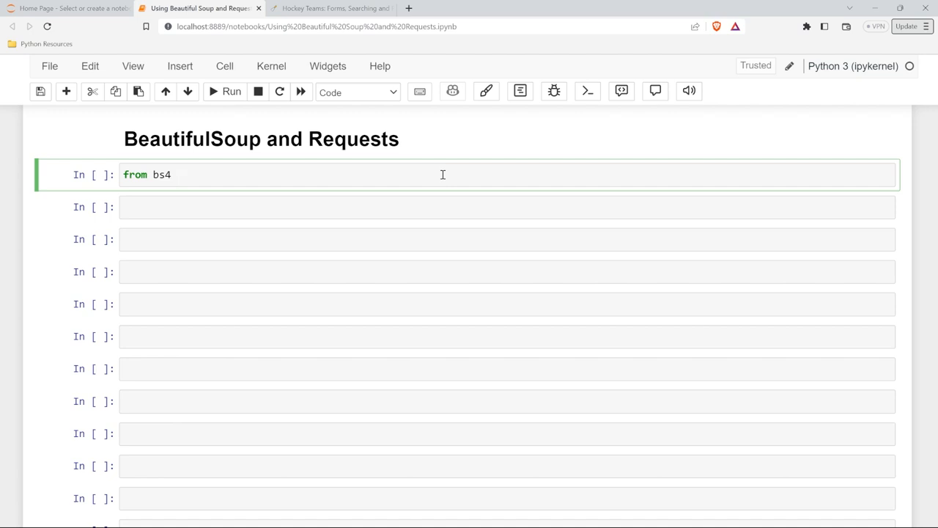
pyautogui.write('import')
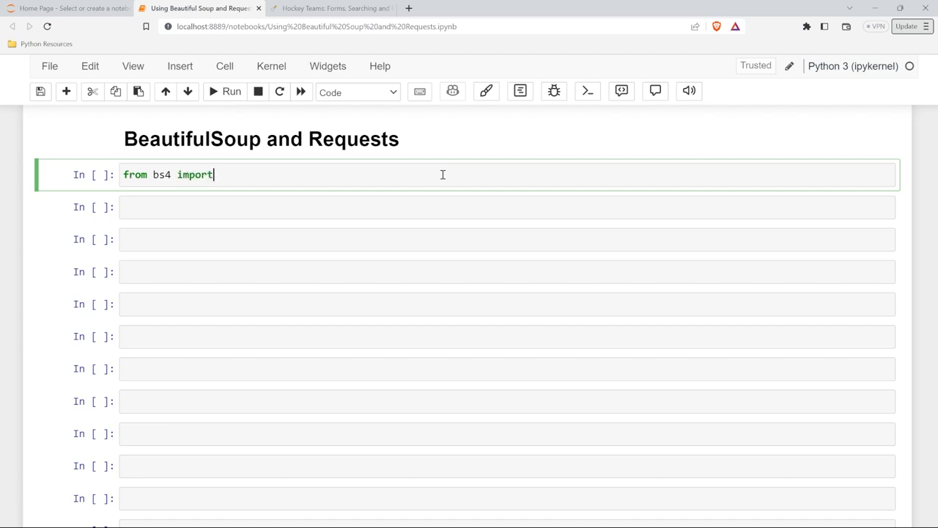
pyautogui.write('Beaut')
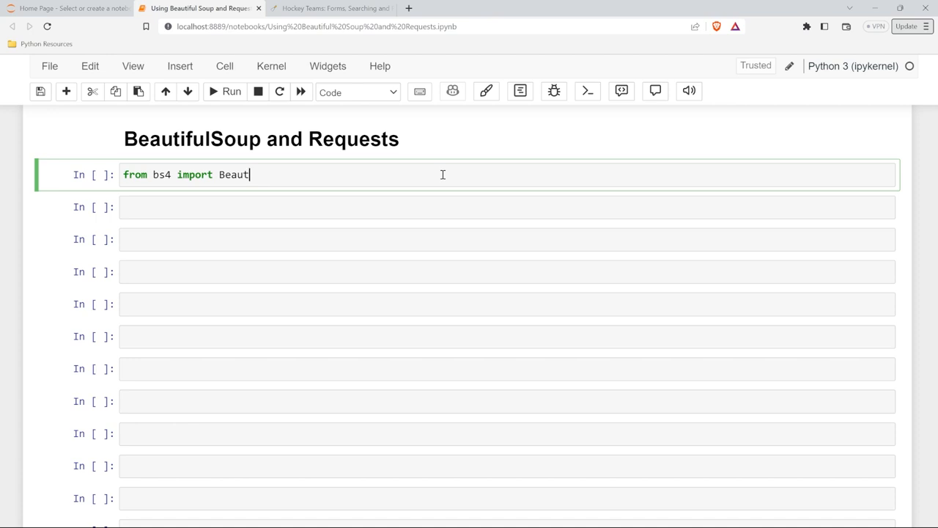
pyautogui.write('ifulSoup')
pyautogui.write('import')
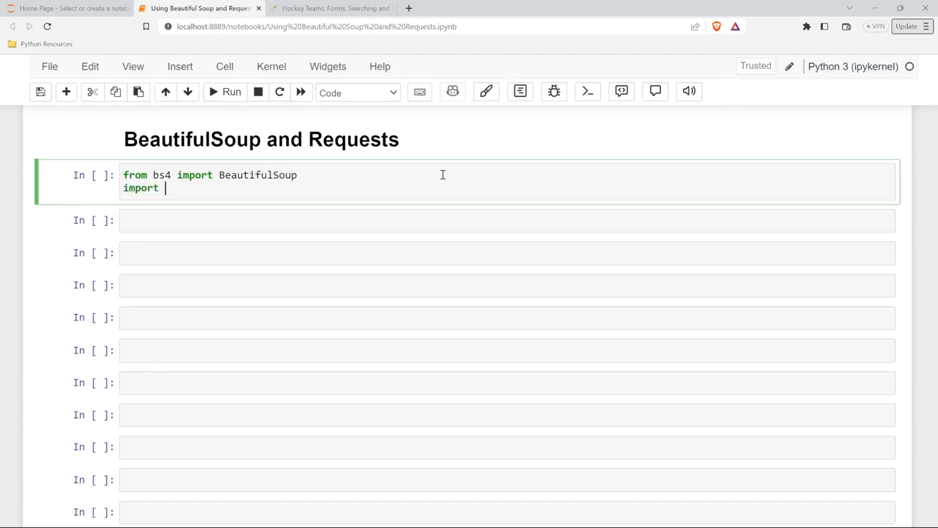
pyautogui.write('requests')
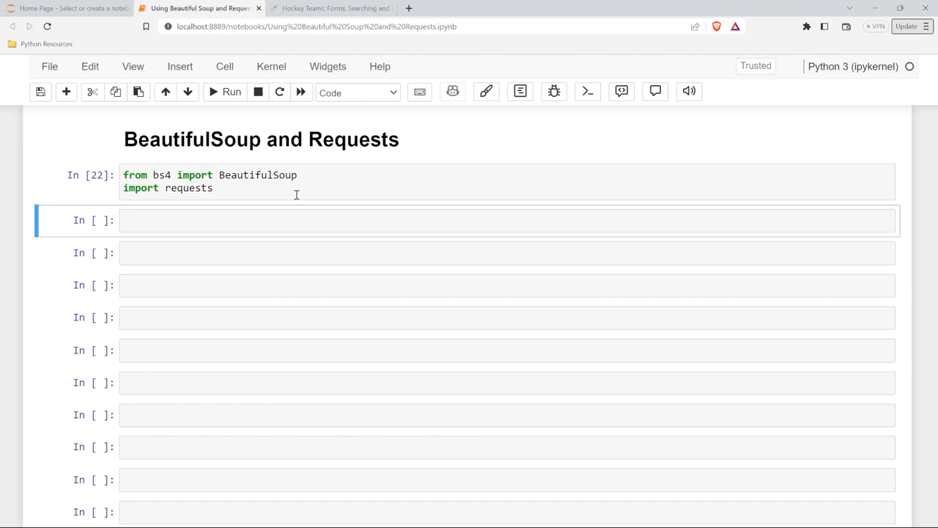
pyautogui.moveTo(385, 190)
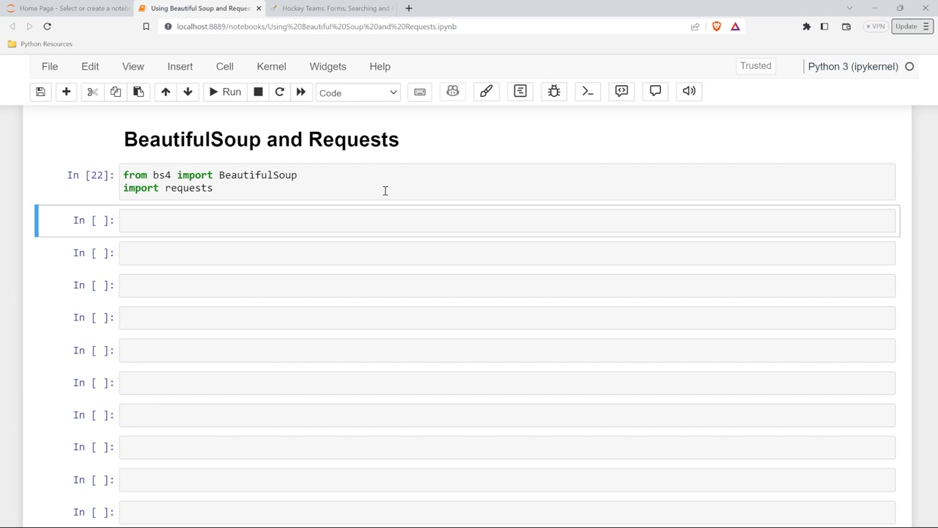
pyautogui.moveTo(387, 159)
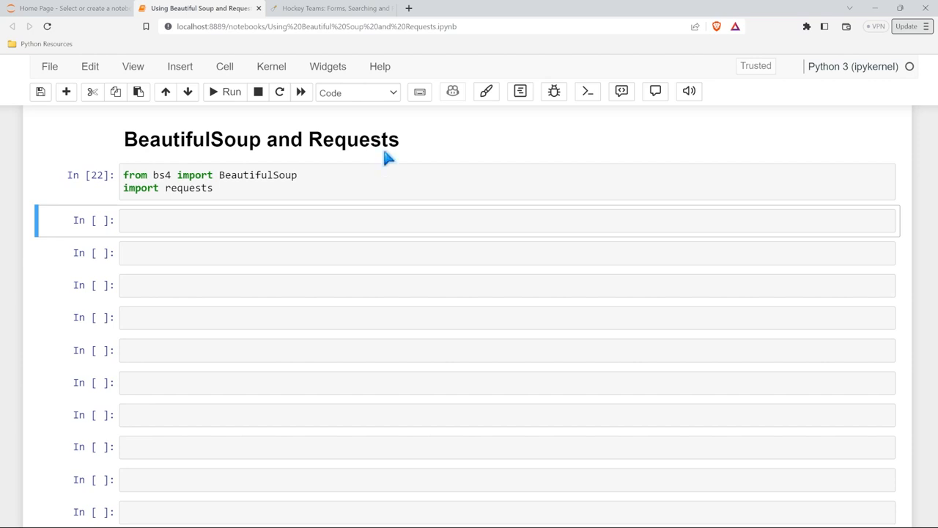
pyautogui.click(352, 8)
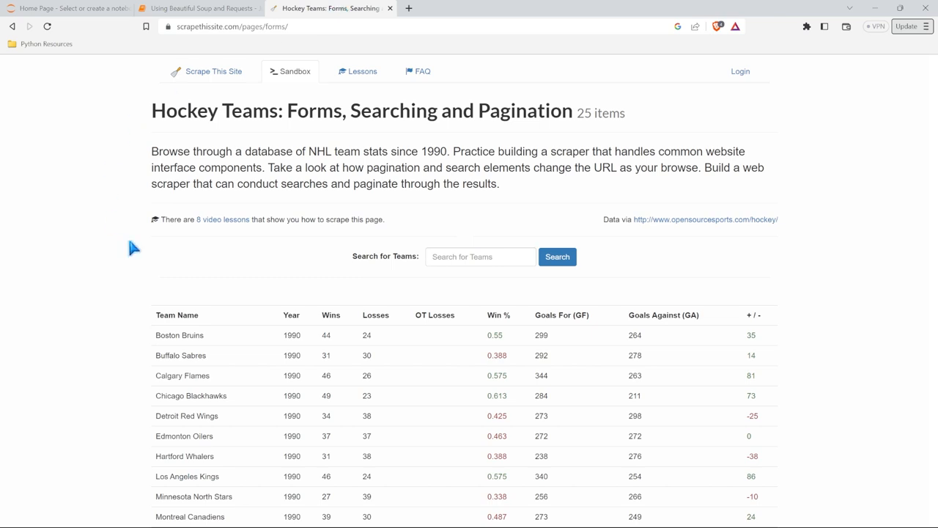
pyautogui.moveTo(449, 38)
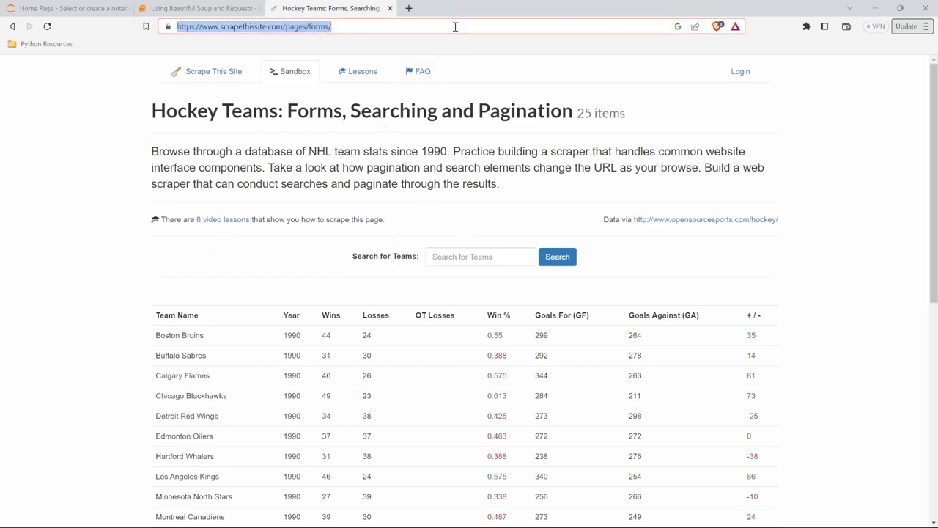
pyautogui.click(194, 8)
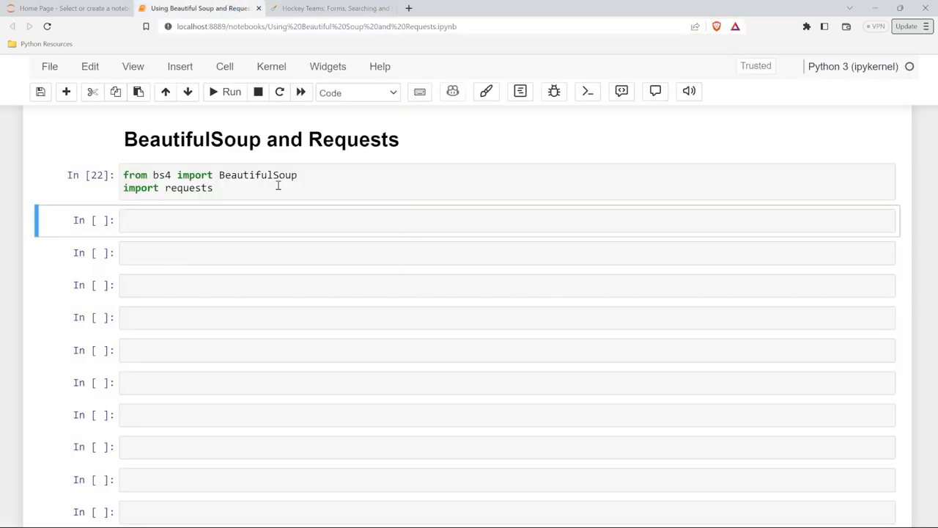
pyautogui.write('https://www.scrapethissite.com/pages/forms/')
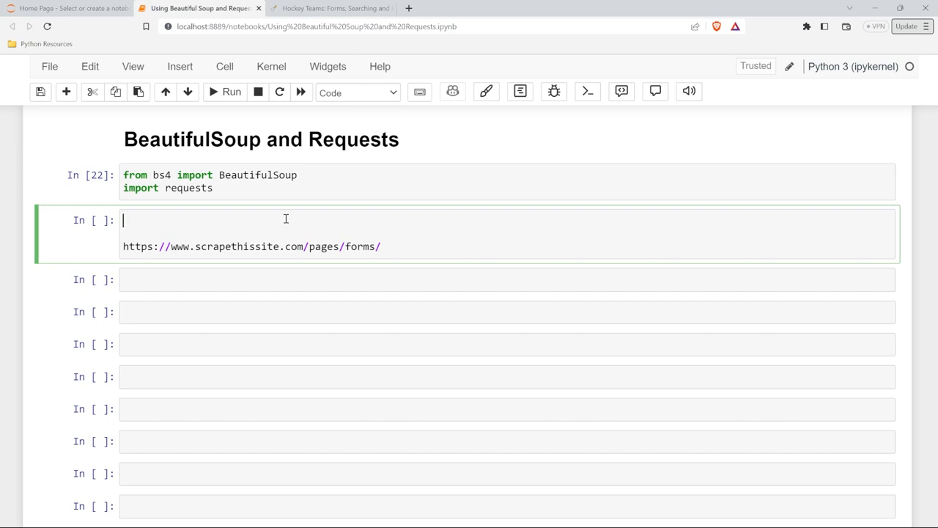
pyautogui.write('url =')
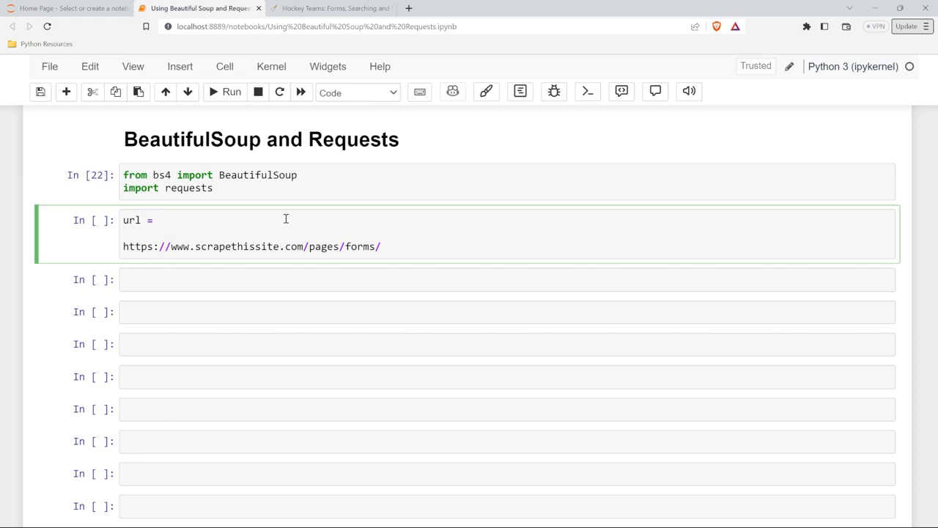
pyautogui.write("'https://www.scrapethissite.com/pages/forms/'")
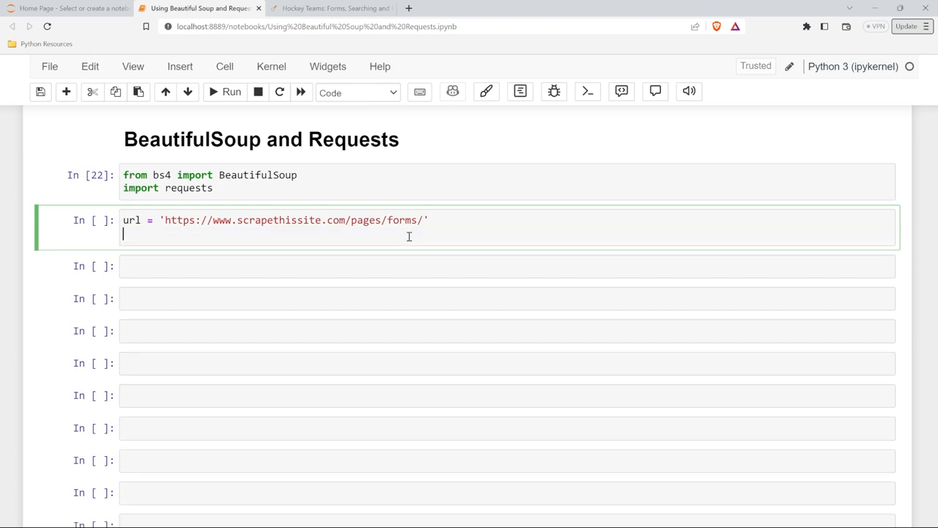
pyautogui.press('Backspace')
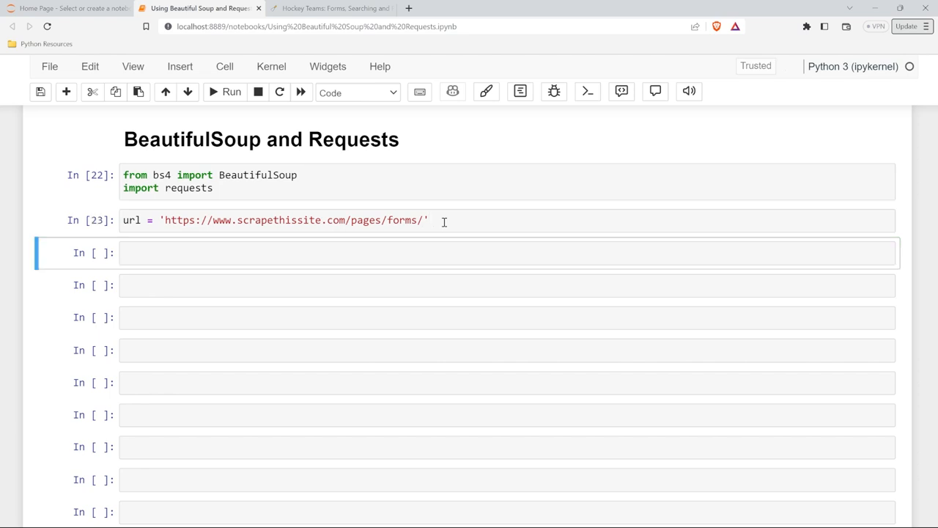
# Run requests.get(url) in the third cell to get Response [200].
pyautogui.click(402, 253)
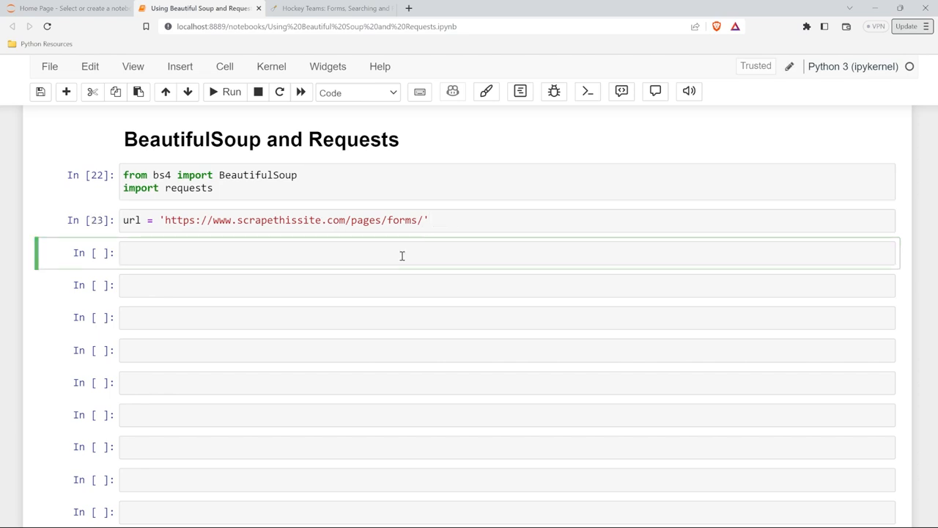
pyautogui.write('request')
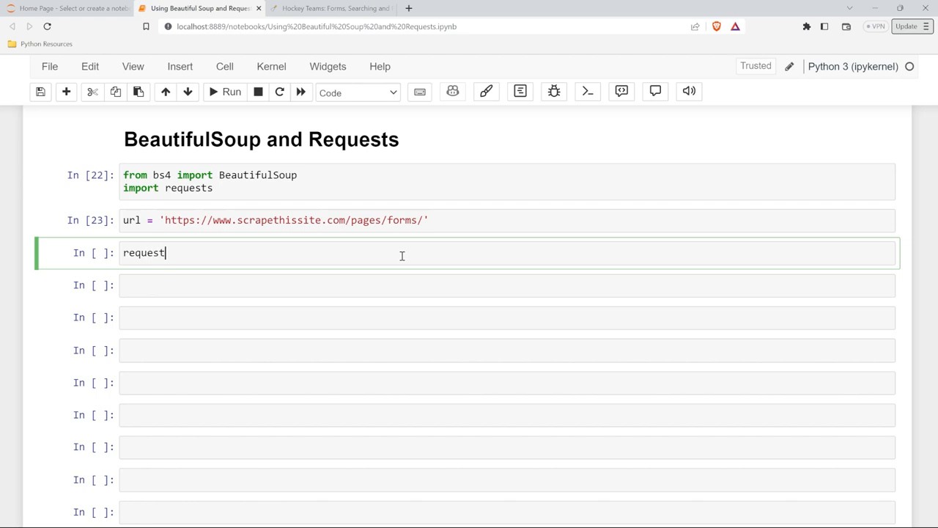
pyautogui.write('s.get(')
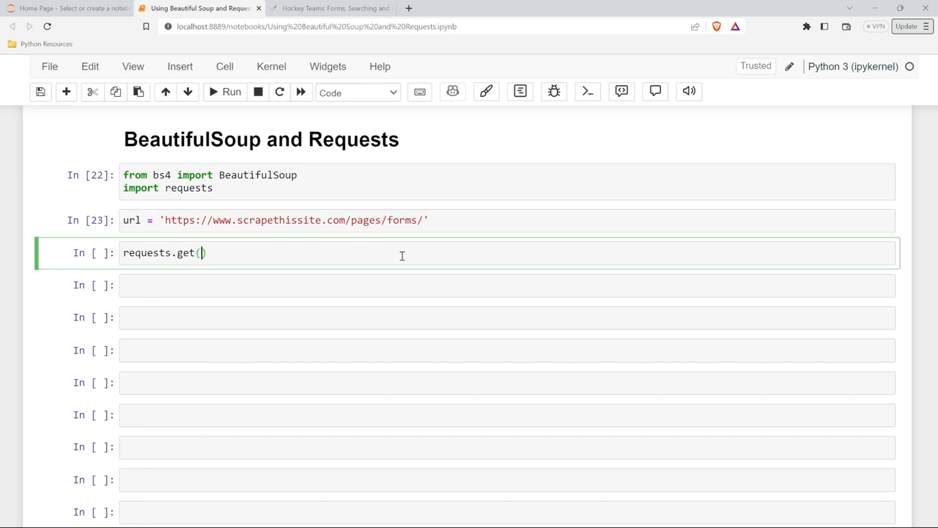
pyautogui.write('url')
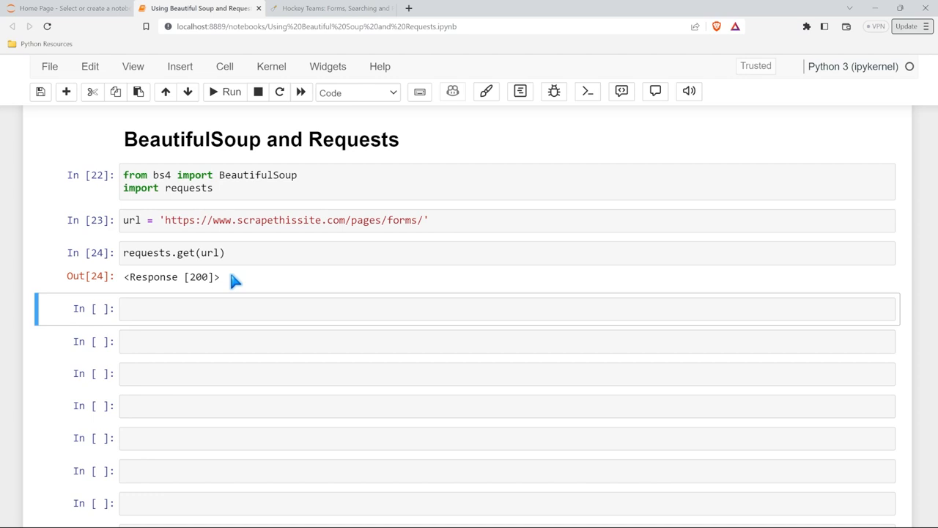
# Inspect the Hockey Teams page's HTML in Brave's Elements panel, then return to the notebook.
pyautogui.click(341, 8)
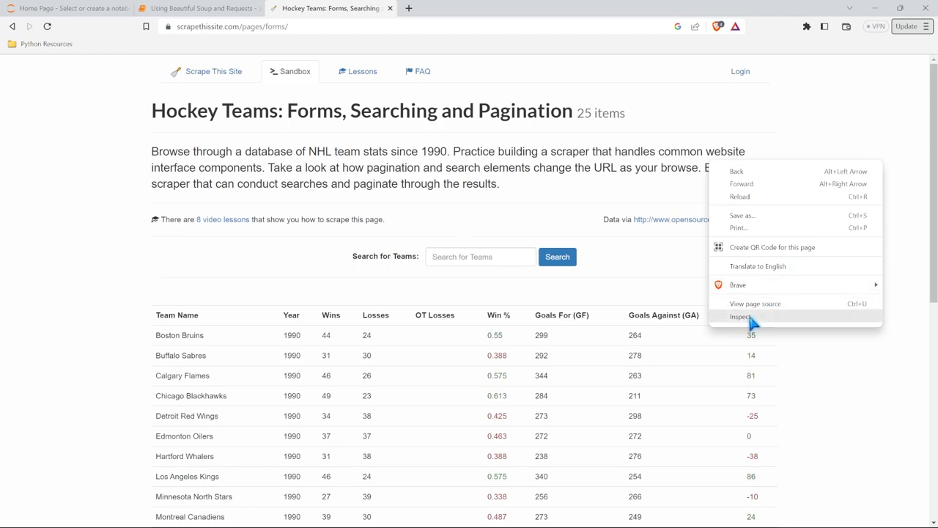
pyautogui.click(739, 316)
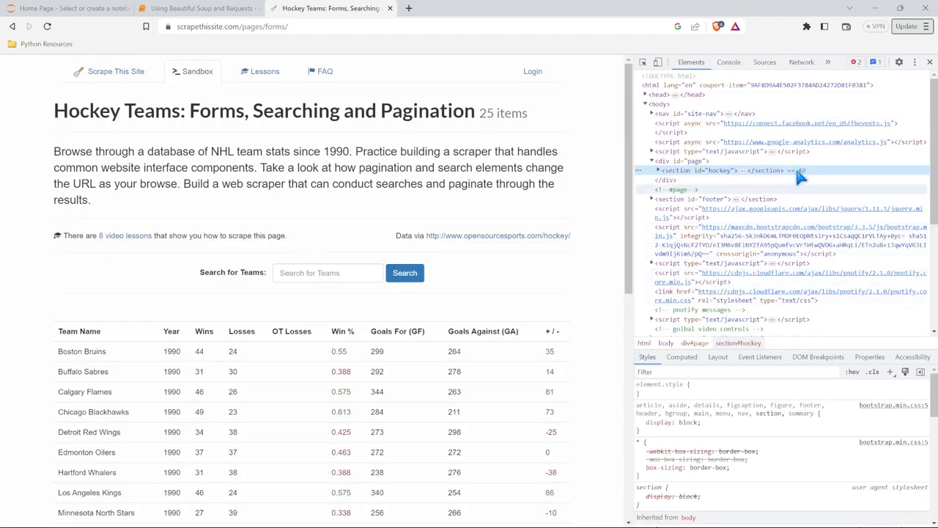
pyautogui.moveTo(590, 308)
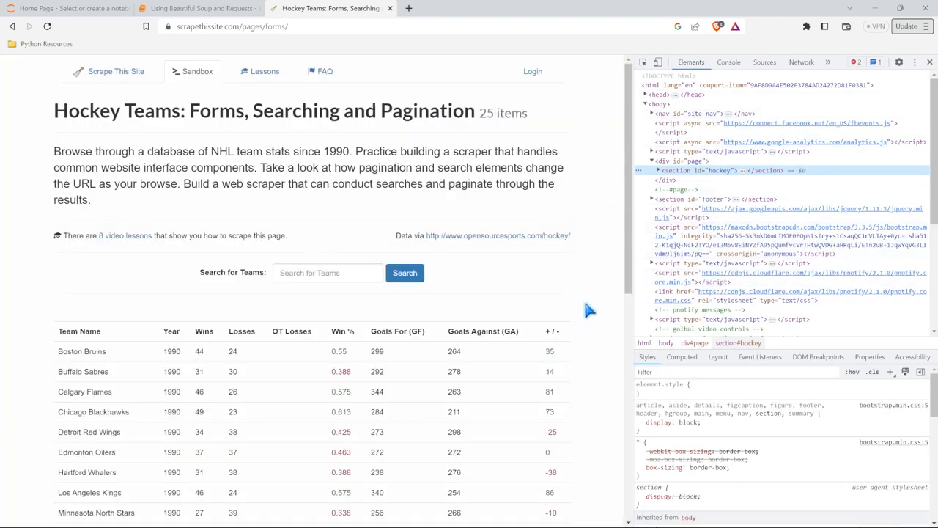
pyautogui.moveTo(601, 215)
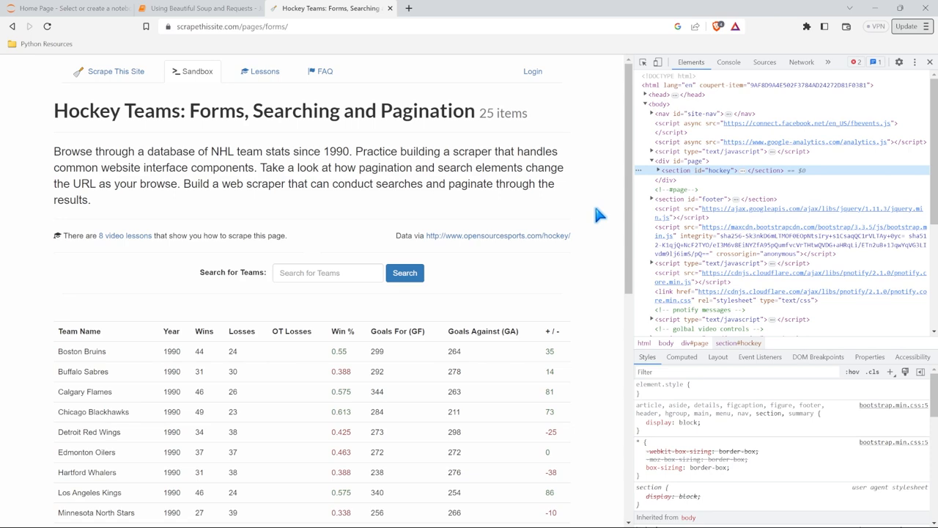
pyautogui.moveTo(736, 86)
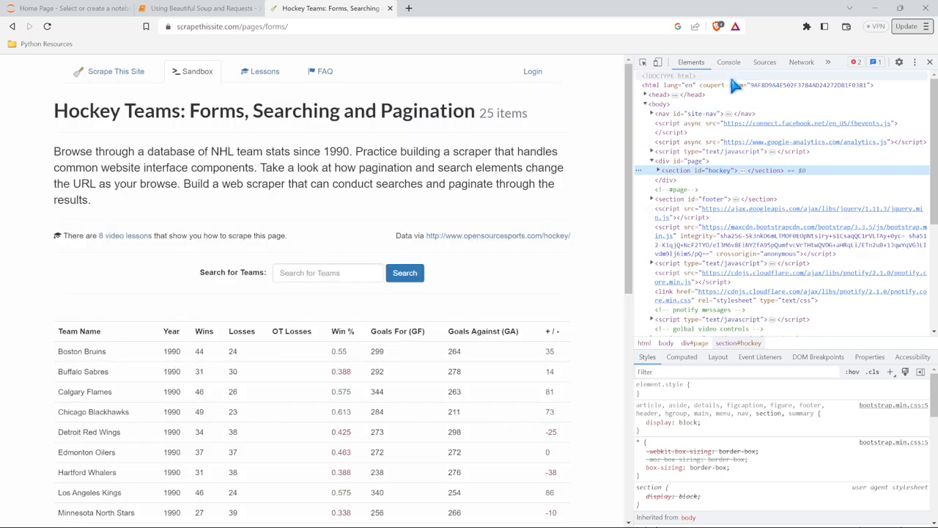
pyautogui.moveTo(722, 276)
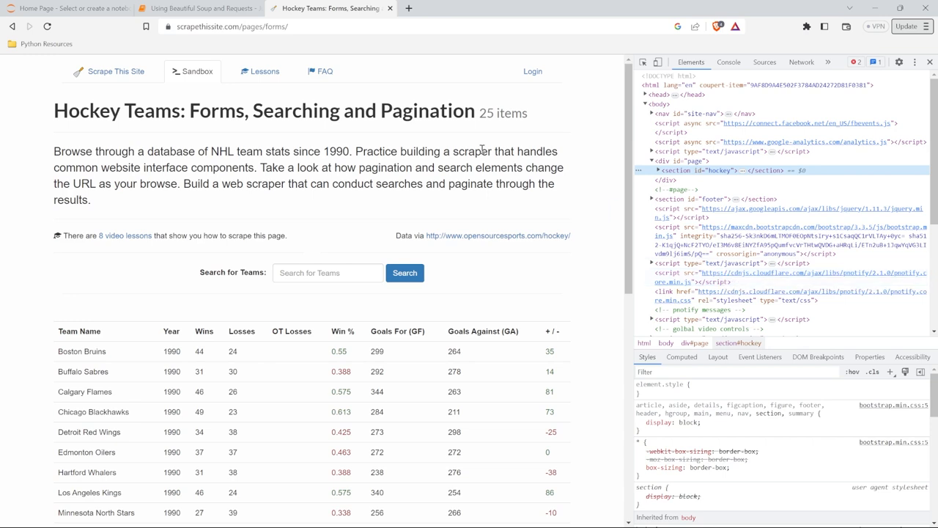
pyautogui.click(189, 8)
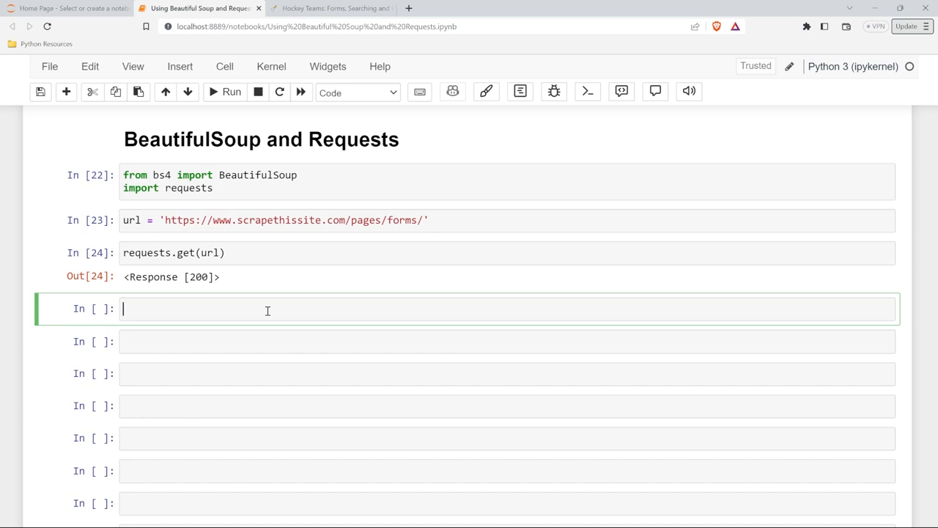
# Start a BeautifulSoup() call in the fourth cell.
pyautogui.write('Beautiful')
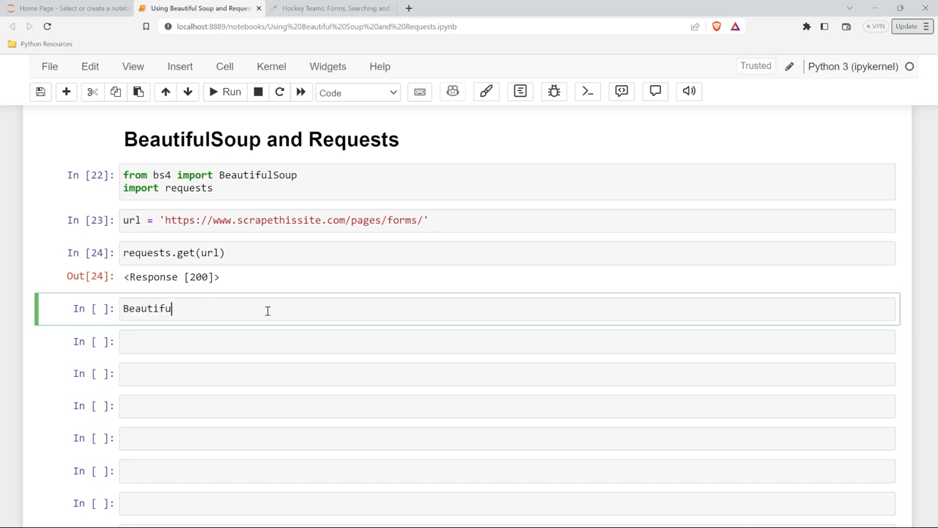
pyautogui.write('l')
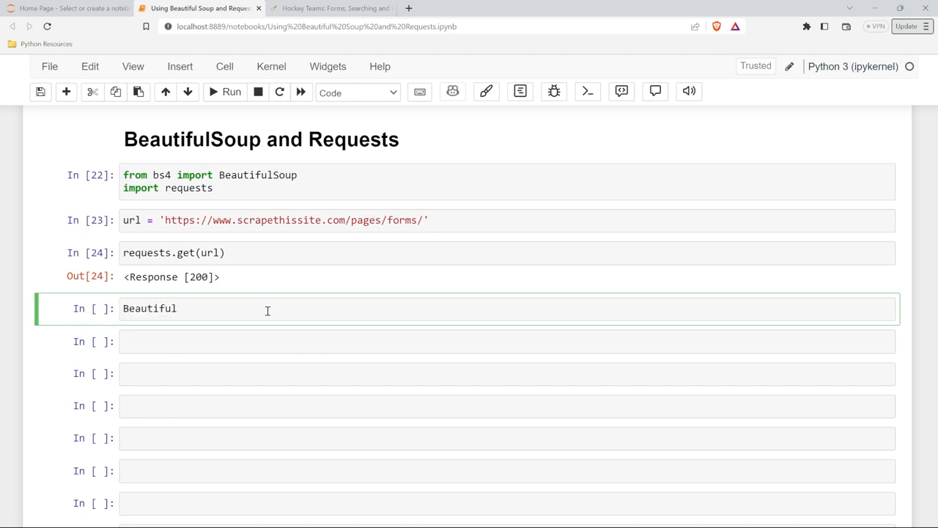
pyautogui.write('Soup')
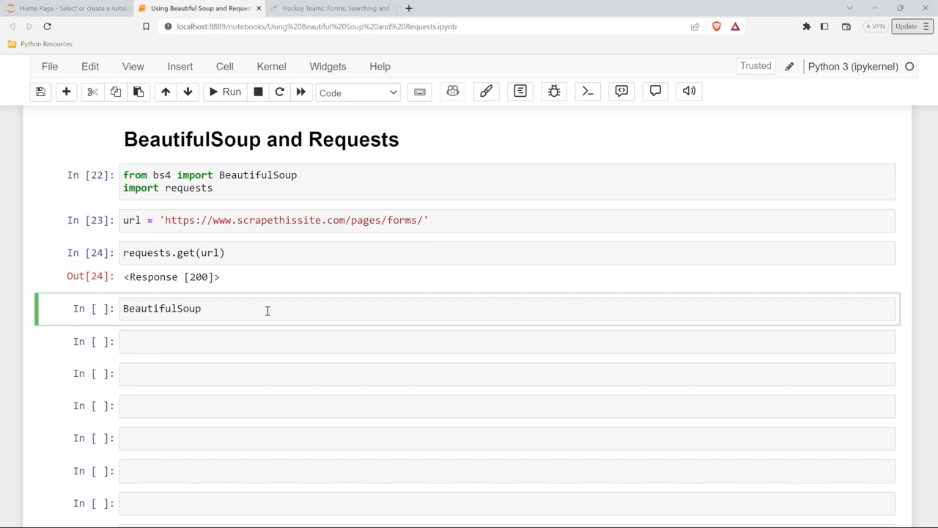
pyautogui.write('()')
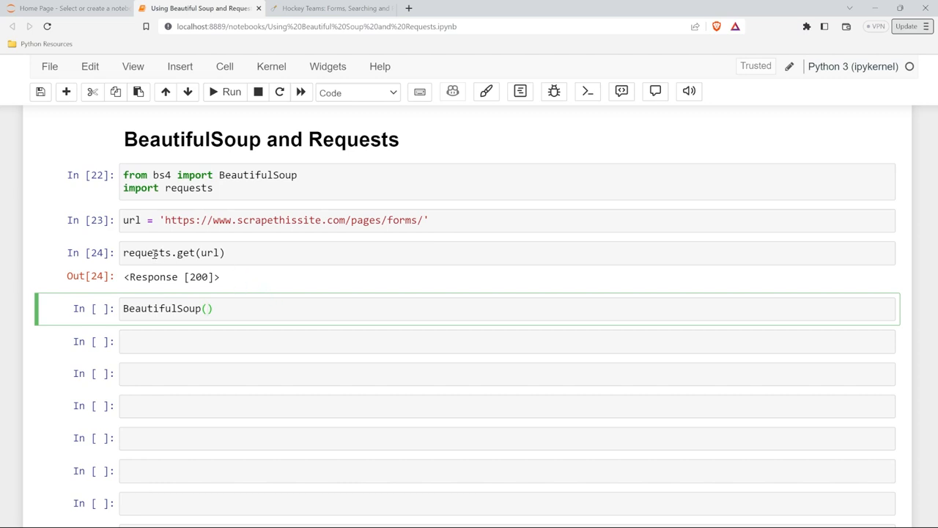
# Store the request as page and parse page.text with BeautifulSoup using 'html'.
pyautogui.click(173, 252)
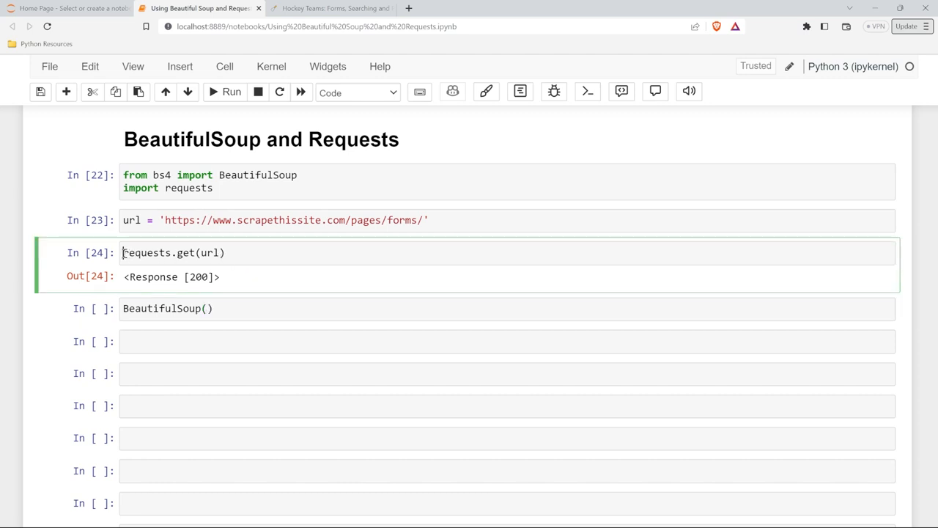
pyautogui.write('page =')
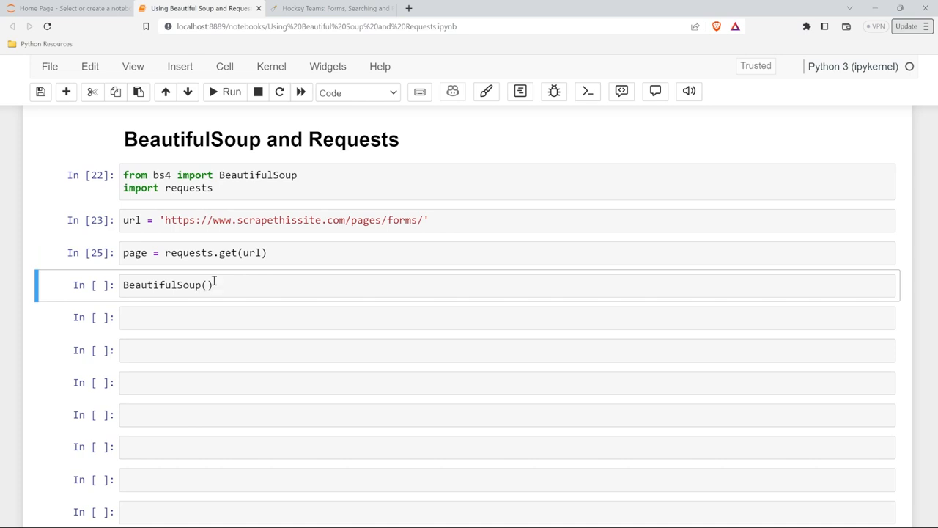
pyautogui.write('page.')
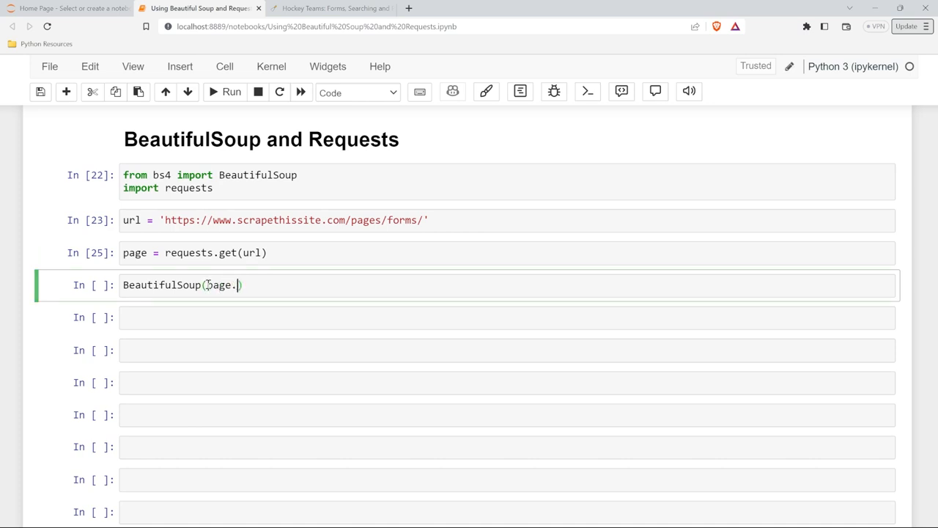
pyautogui.write('text')
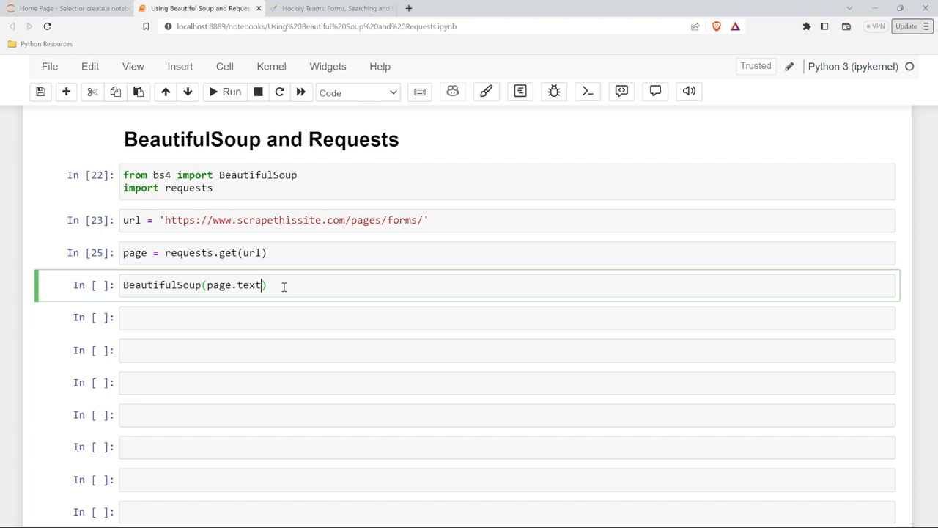
pyautogui.write(", 'html")
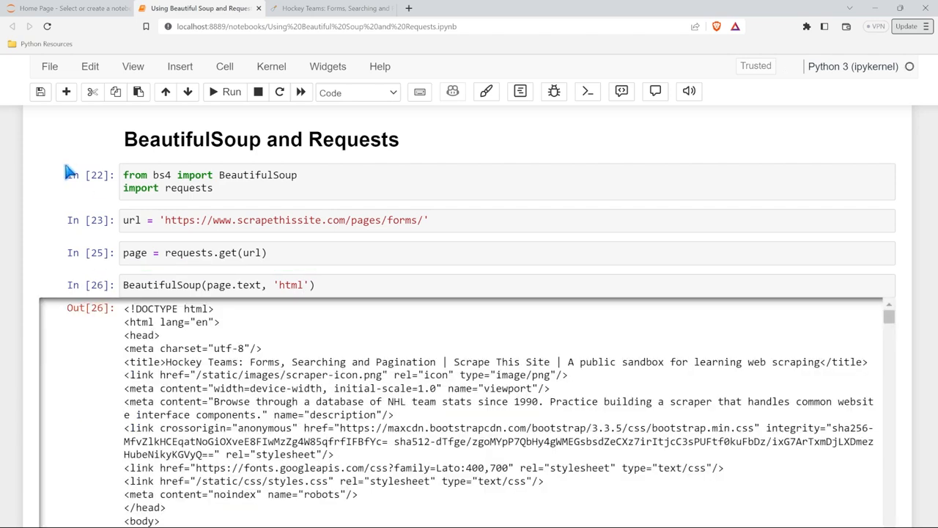
pyautogui.scroll(-3)
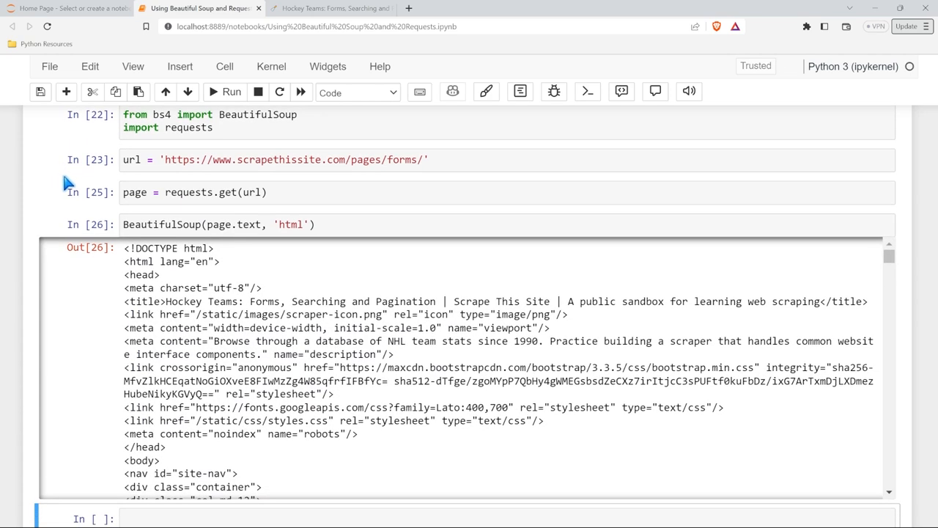
pyautogui.scroll(-3)
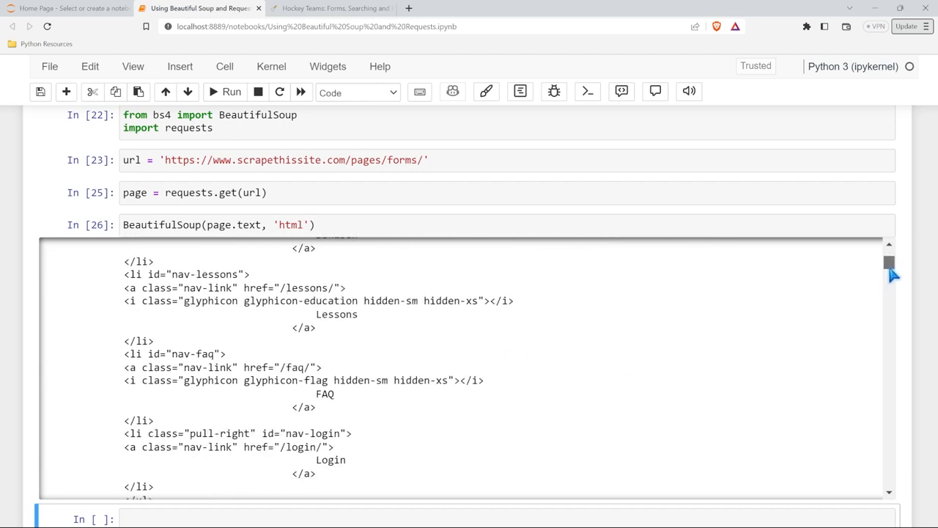
pyautogui.scroll(-3)
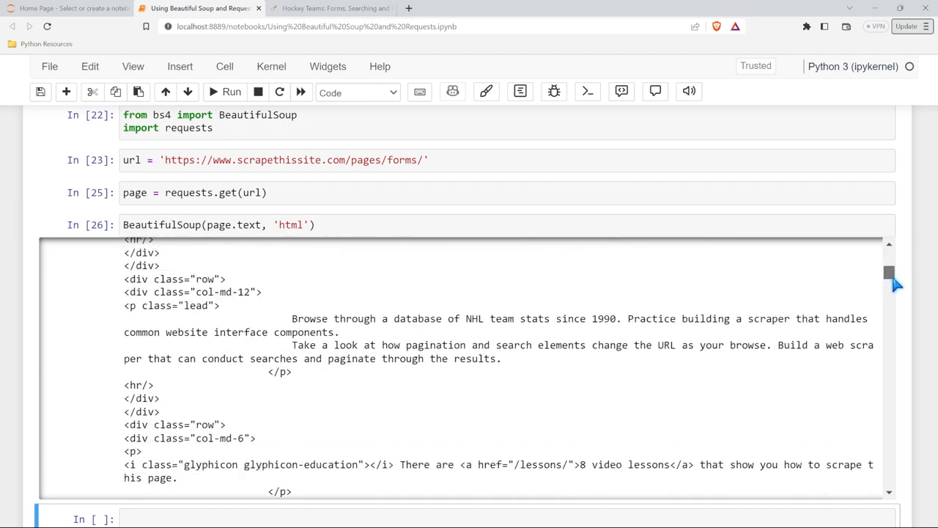
pyautogui.scroll(-3)
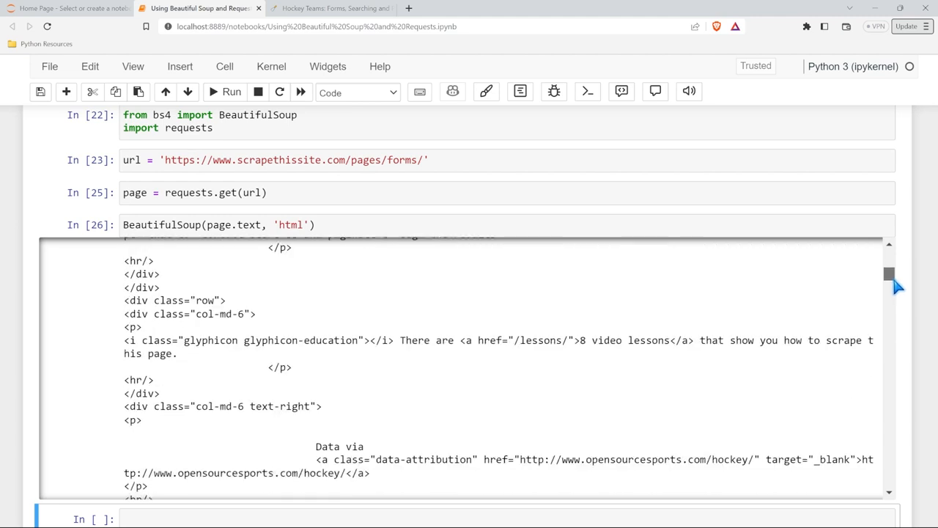
pyautogui.scroll(-3)
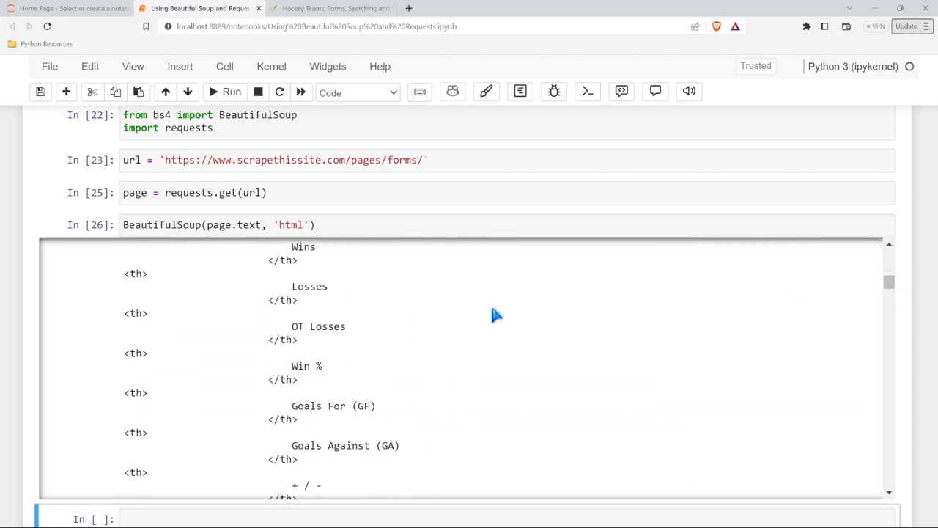
pyautogui.doubleClick(134, 273)
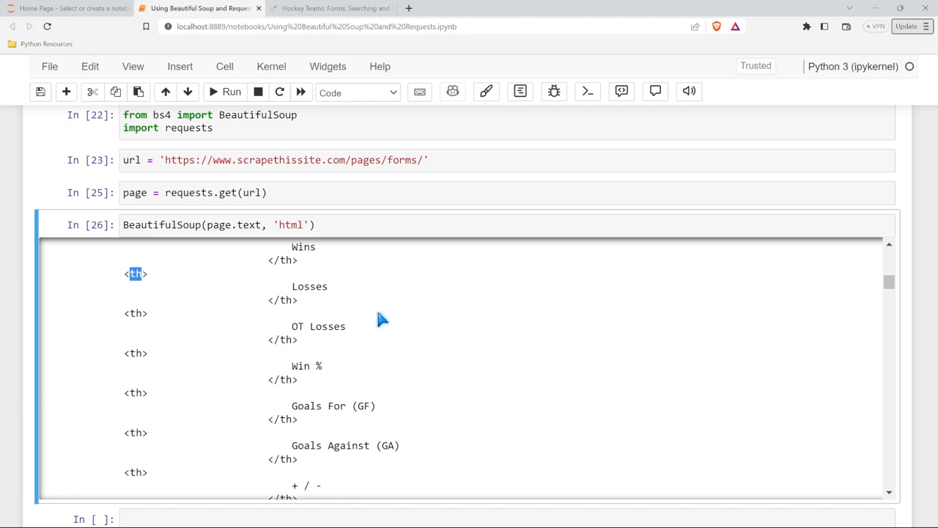
pyautogui.scroll(-3)
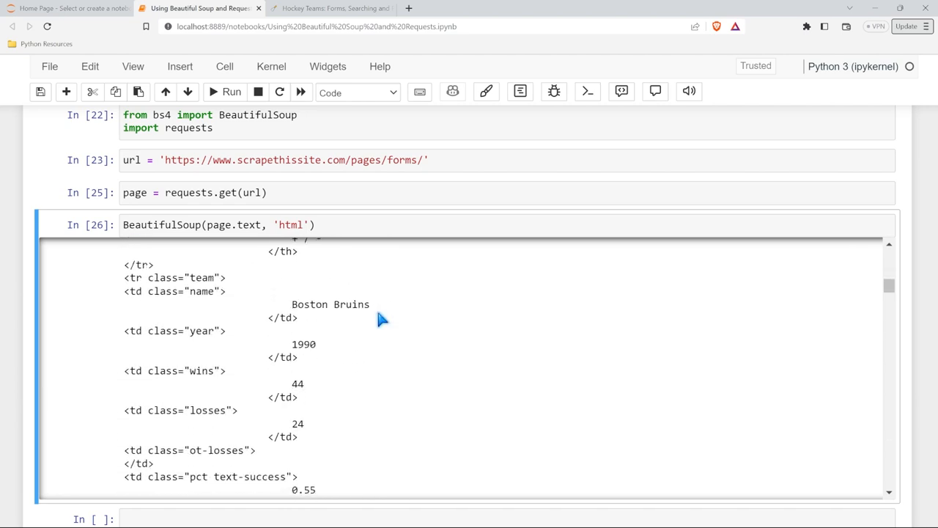
pyautogui.doubleClick(134, 331)
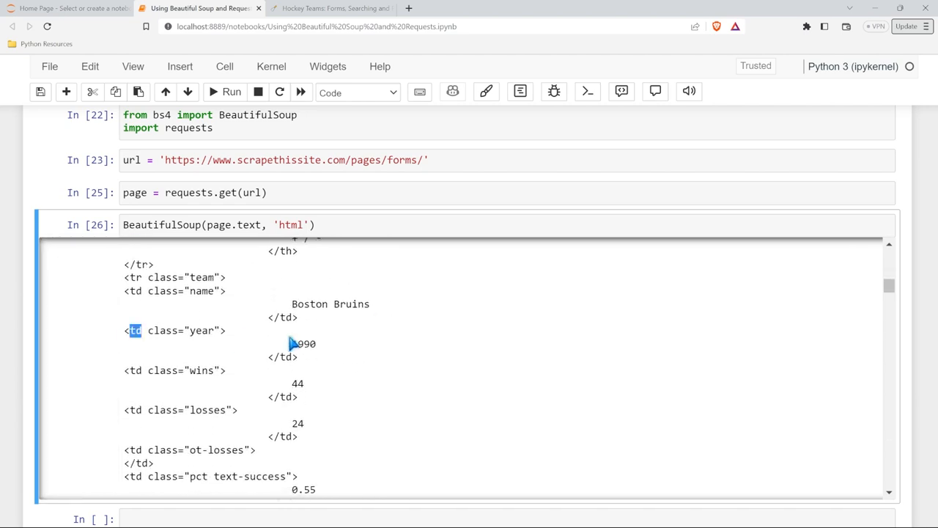
pyautogui.scroll(-3)
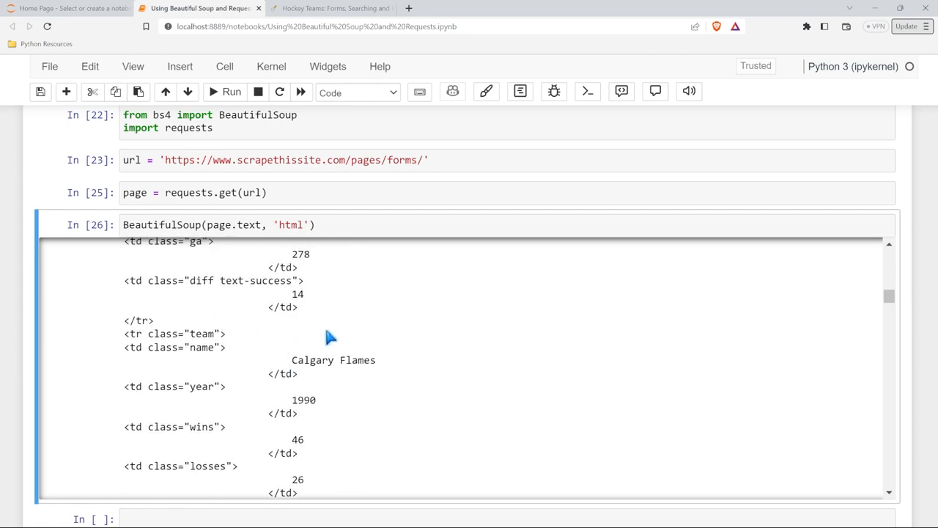
pyautogui.scroll(-3)
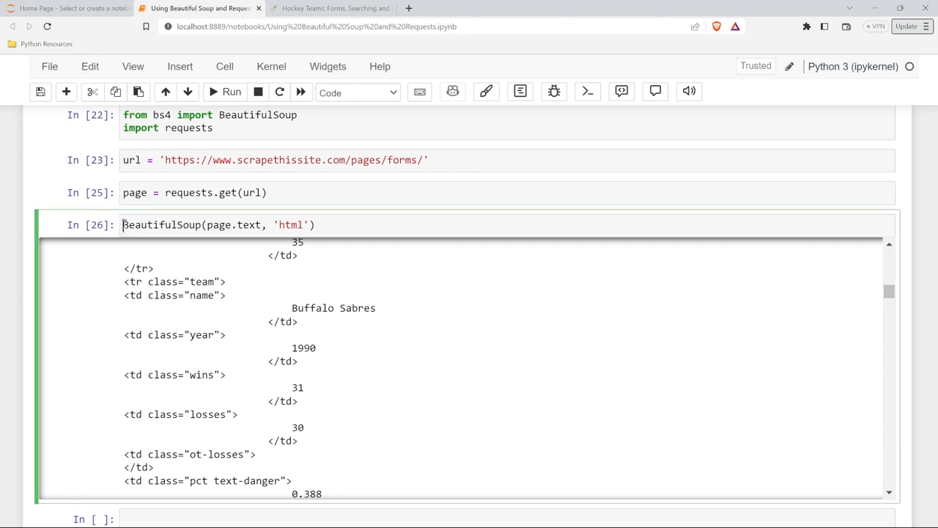
# Assign the BeautifulSoup result to soup and begin a print call in a new cell.
pyautogui.write('soup =')
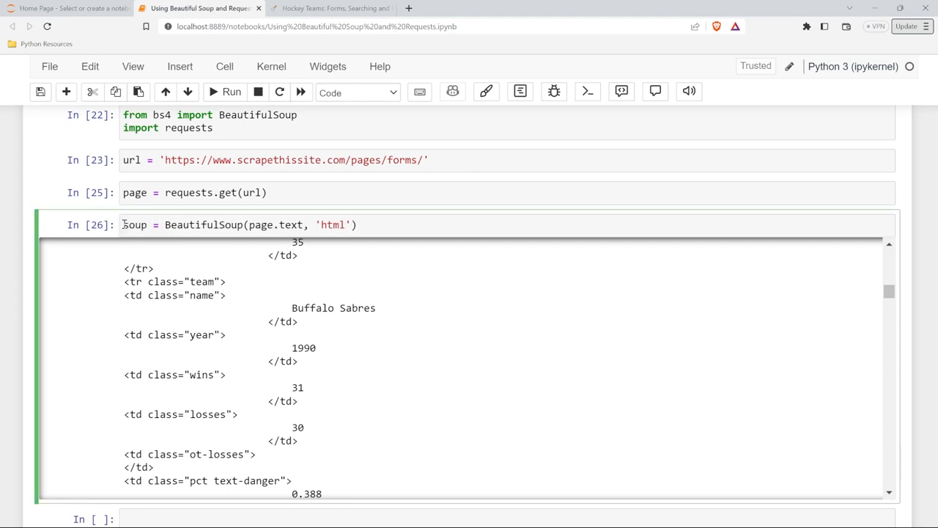
pyautogui.moveTo(165, 224); pyautogui.dragTo(357, 224)
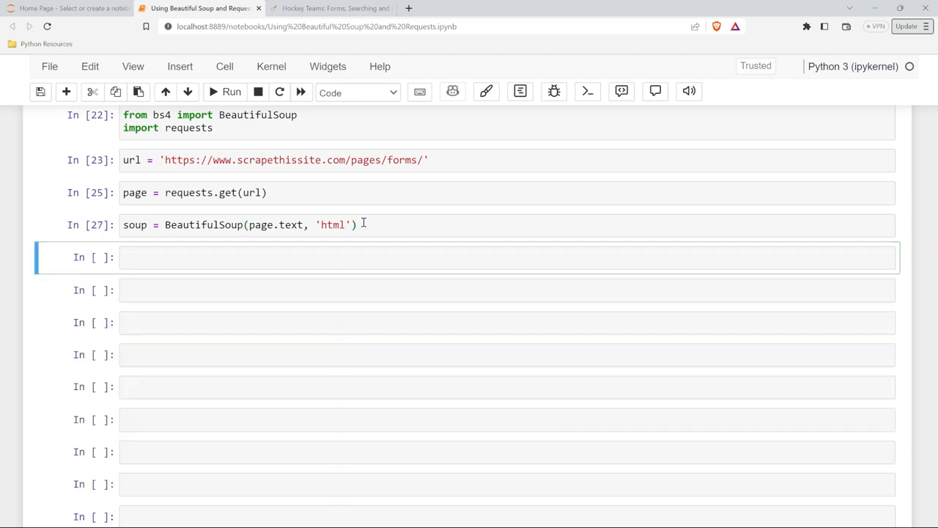
pyautogui.write('print(soup')
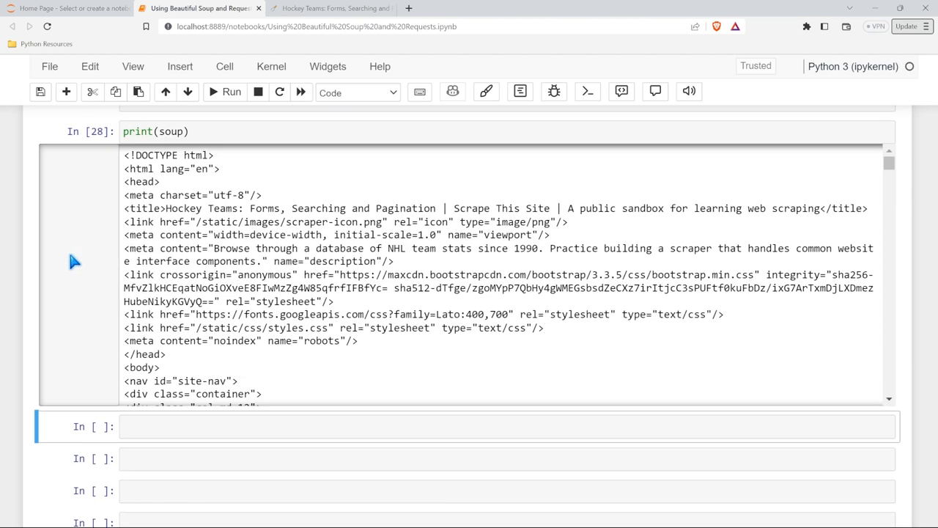
pyautogui.moveTo(144, 168)
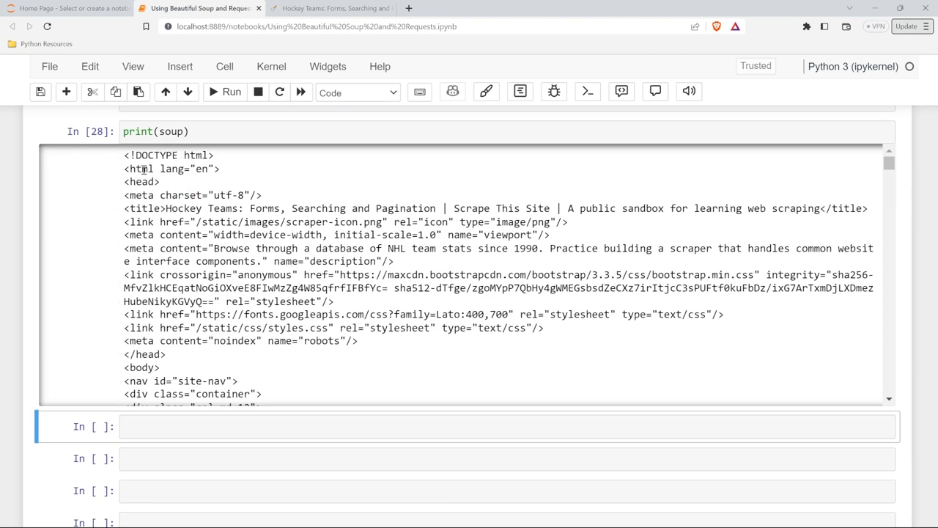
# Highlight the head tag and href attribute in the printed HTML, then scroll the output.
pyautogui.doubleClick(142, 181)
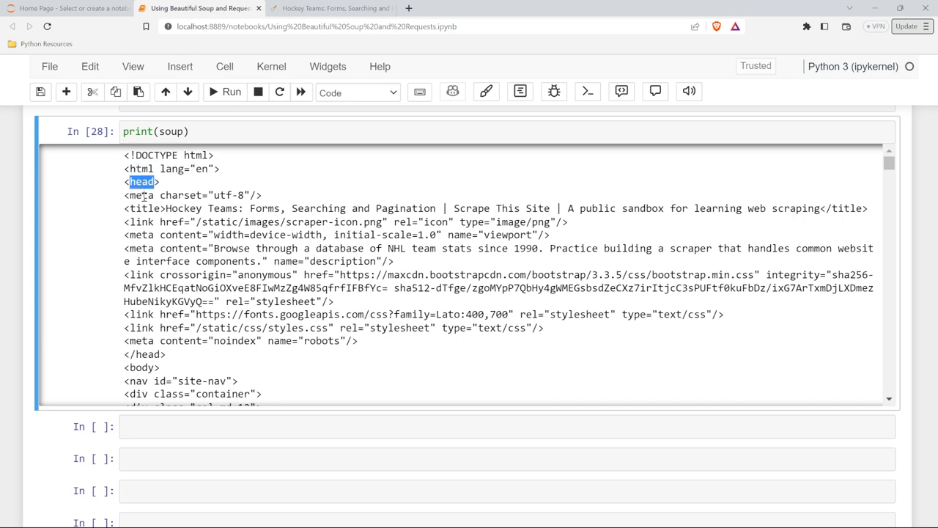
pyautogui.doubleClick(170, 221)
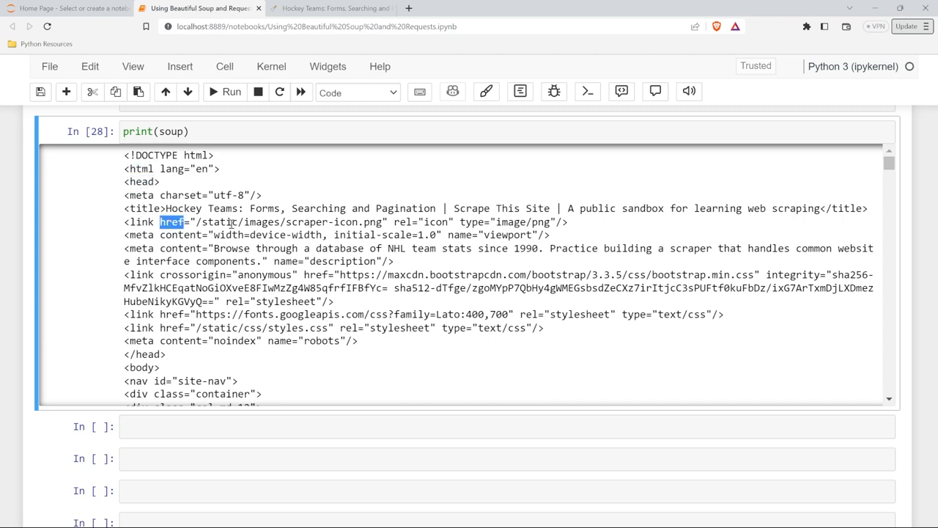
pyautogui.scroll(-3)
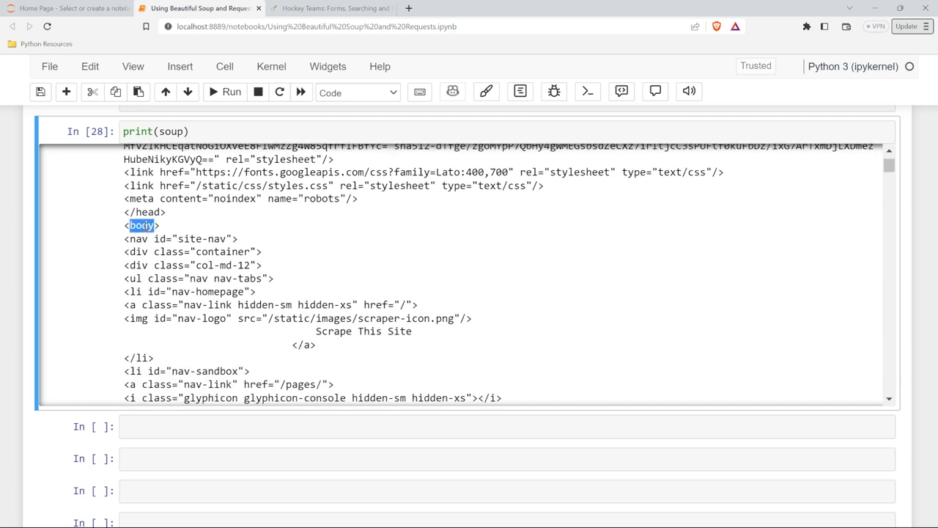
pyautogui.scroll(-3)
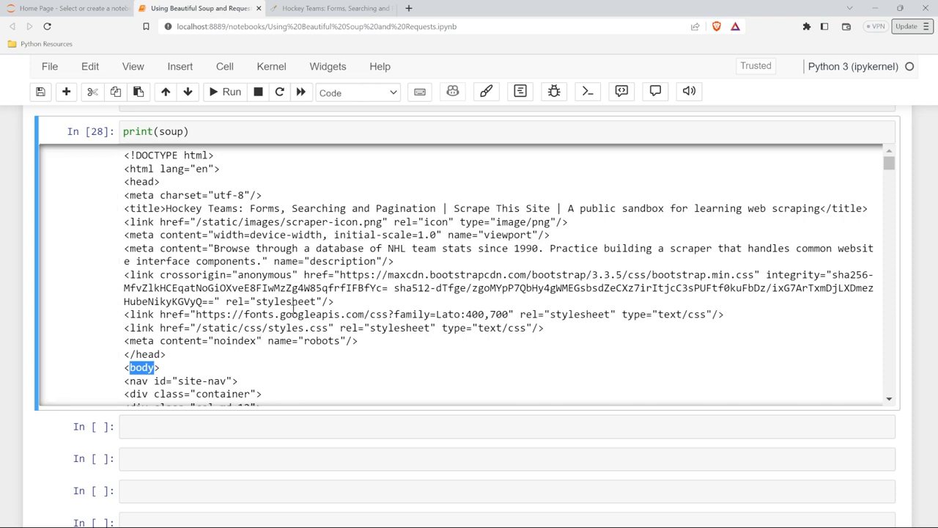
pyautogui.scroll(-3)
pyautogui.write('print(soup')
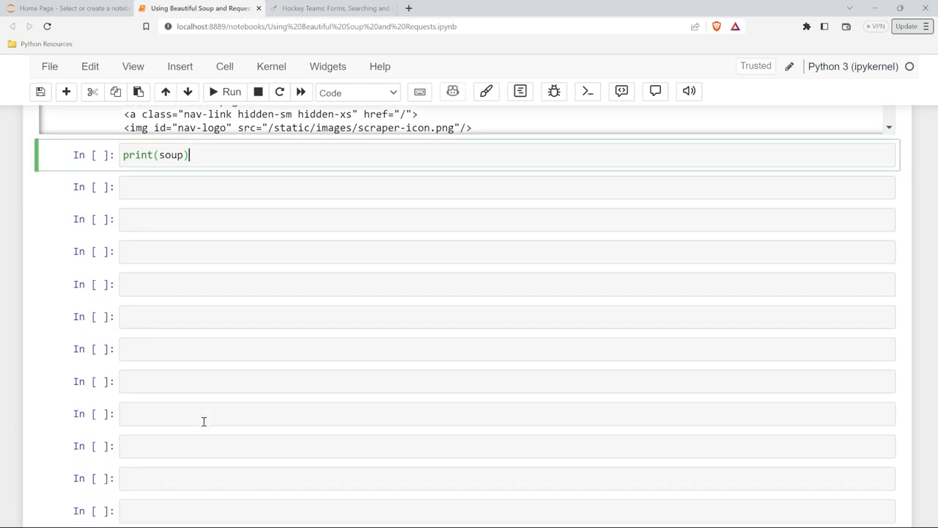
# Run print(soup.prettify()) and scroll through the indented HTML output.
pyautogui.write('.prettify(')
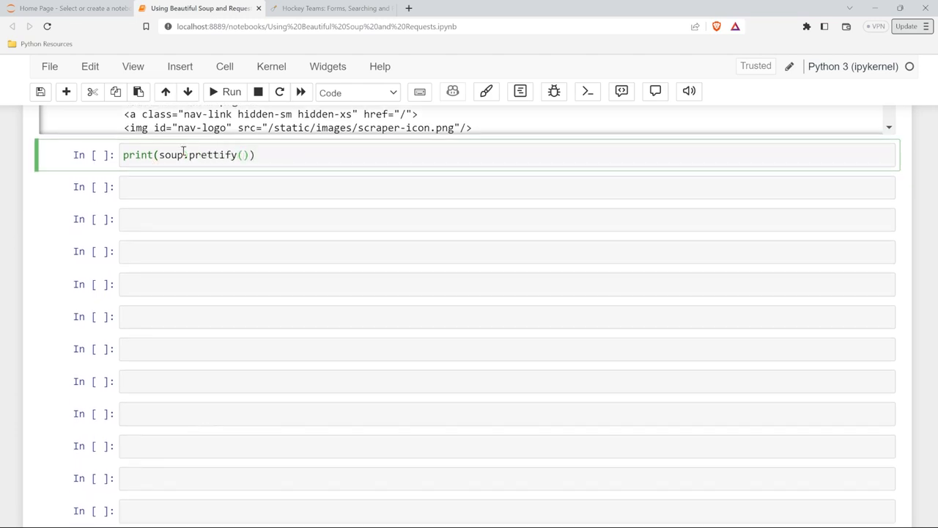
pyautogui.click(223, 92)
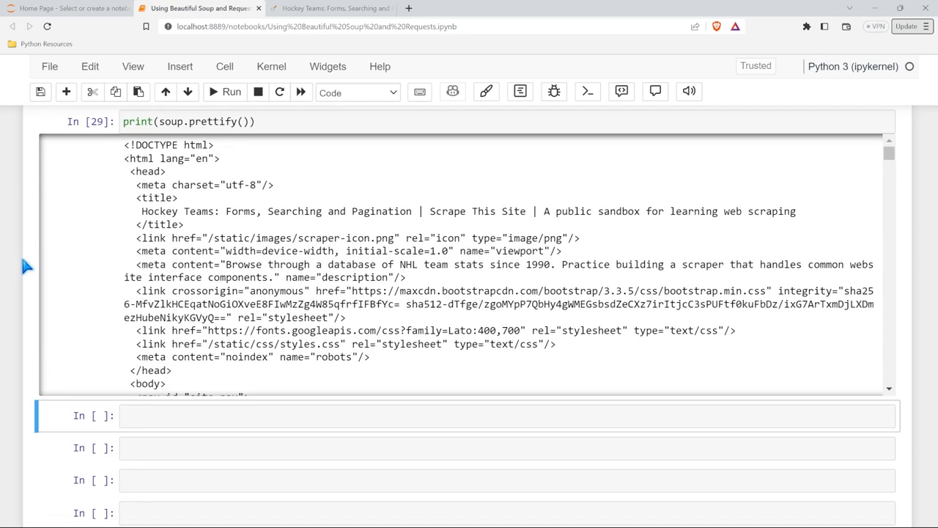
pyautogui.moveTo(229, 282)
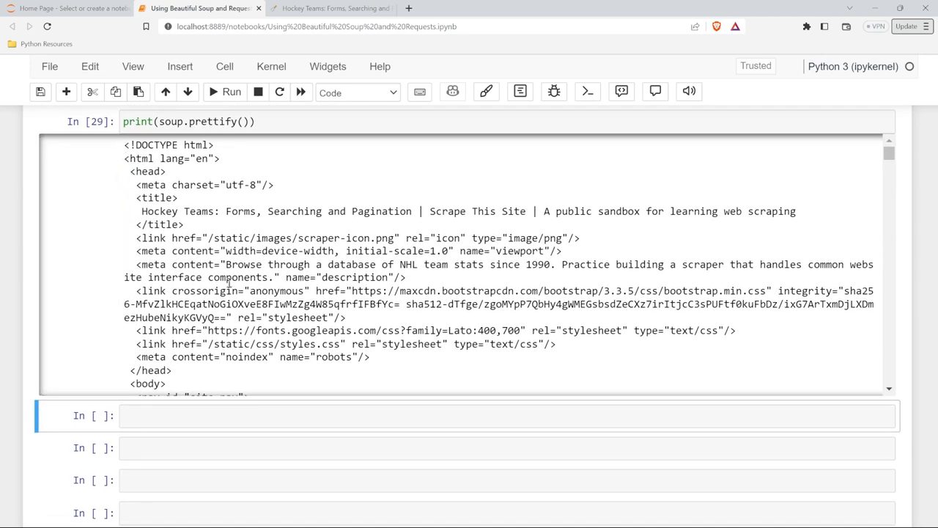
pyautogui.scroll(-3)
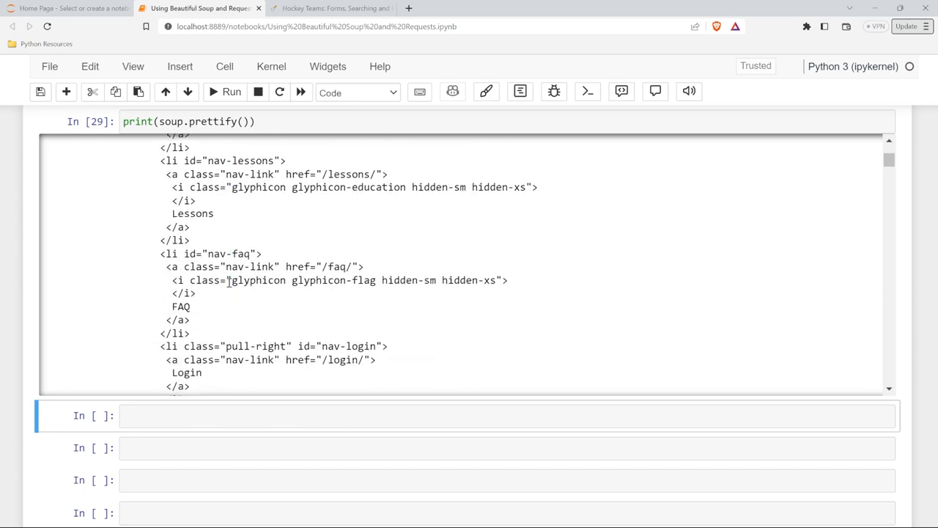
pyautogui.scroll(-3)
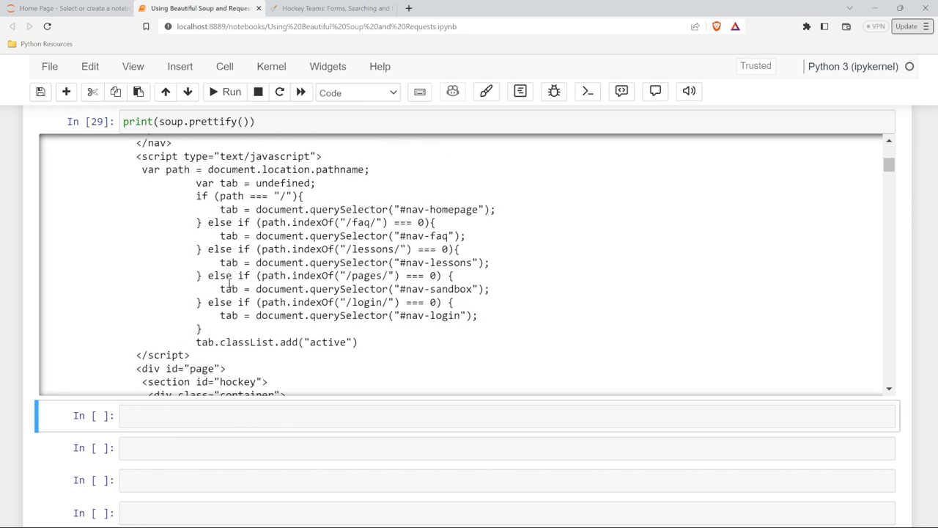